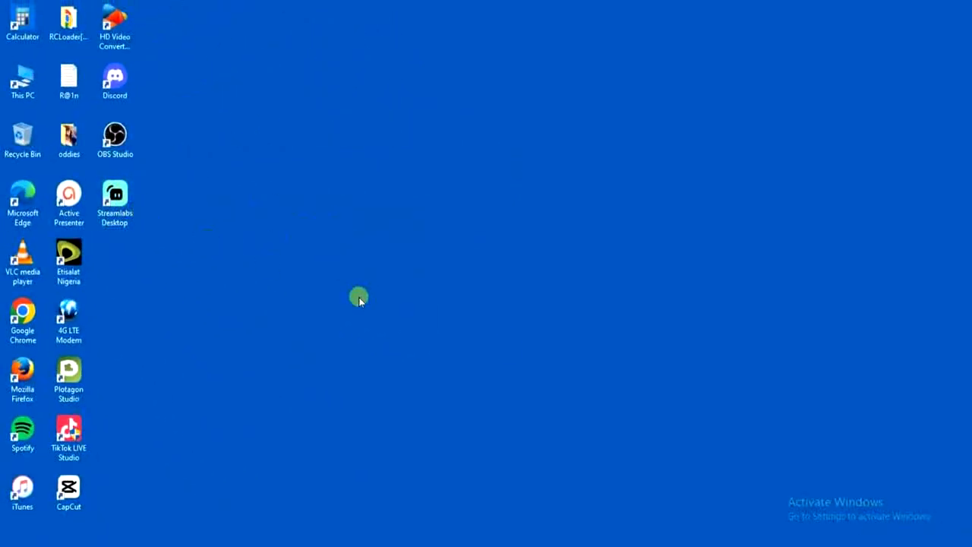
Launch Streamlabs Desktop from its desktop shortcut to reach the Connect screen
double_click(114, 196)
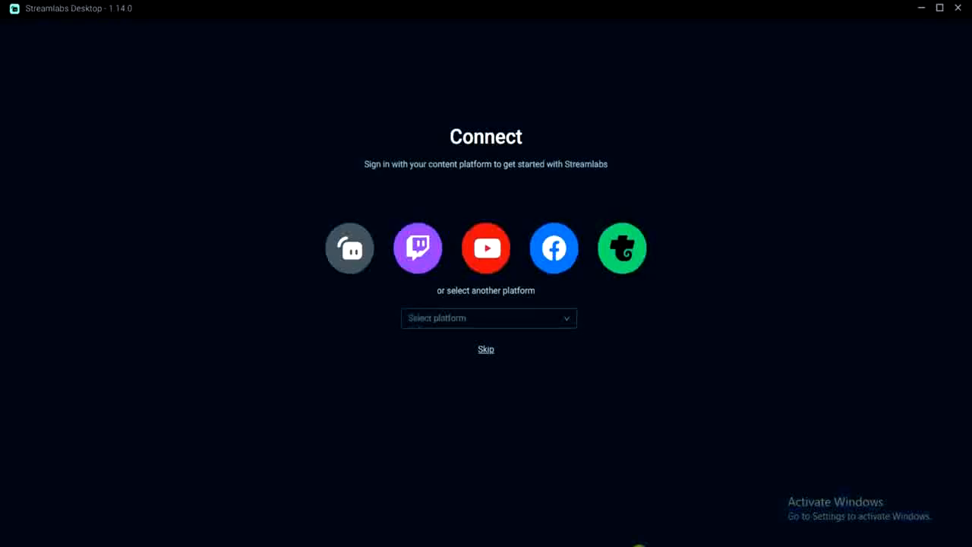
mouse_move(730, 395)
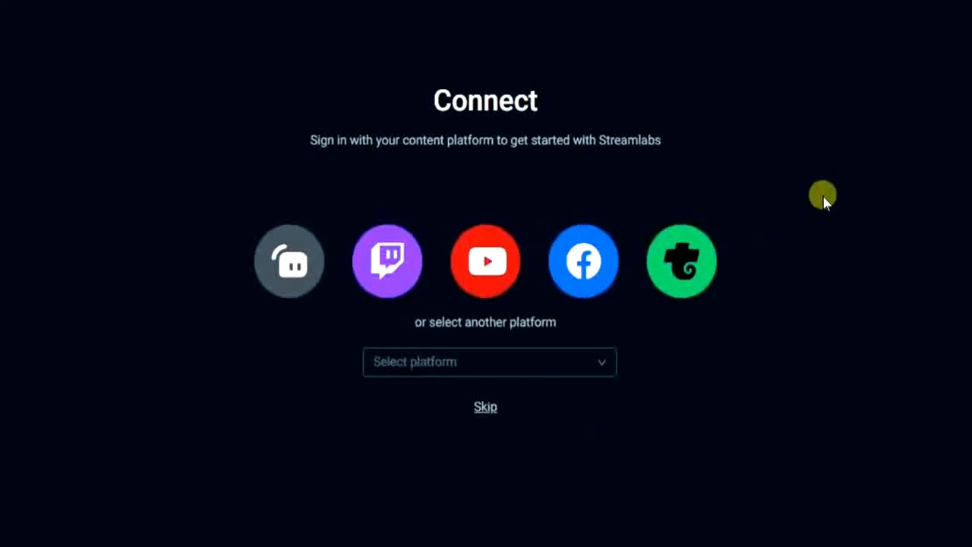
mouse_move(827, 206)
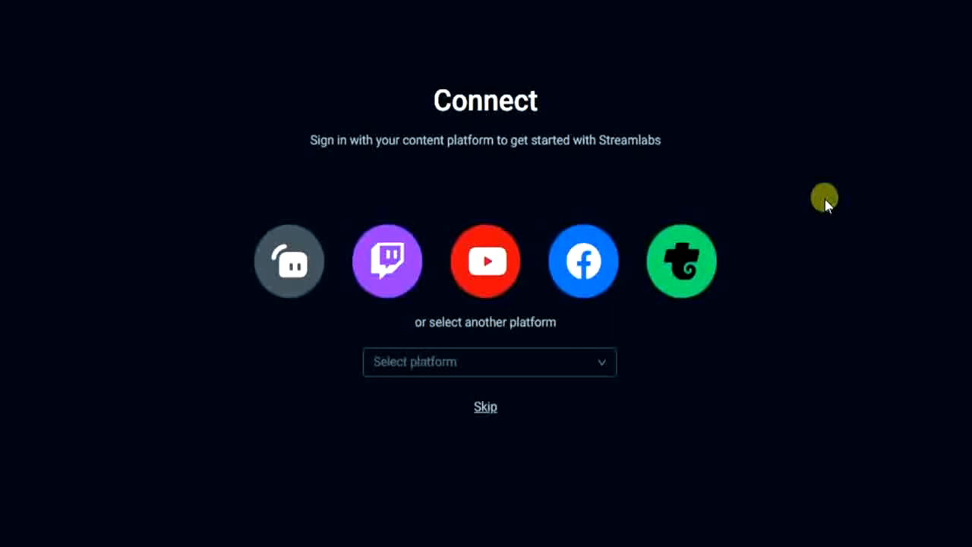
mouse_move(243, 307)
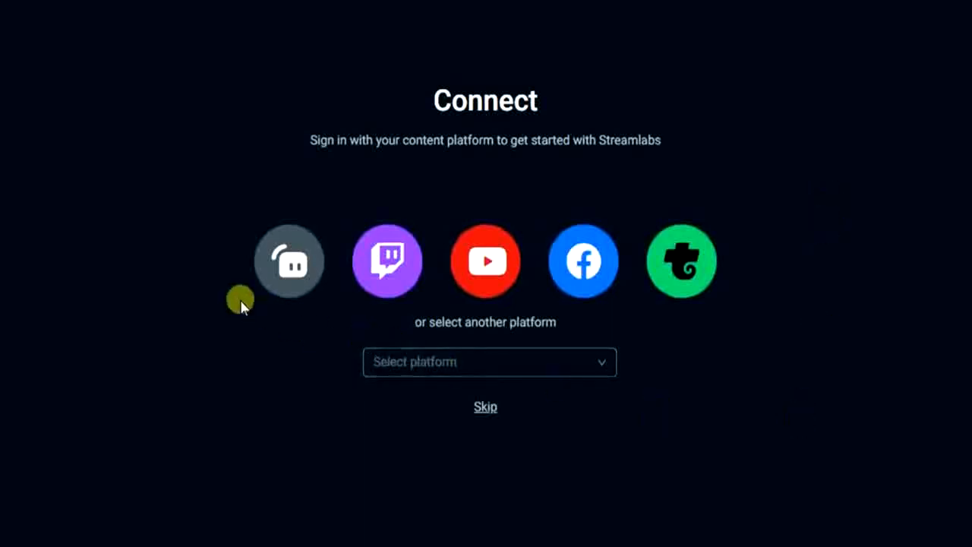
mouse_move(347, 292)
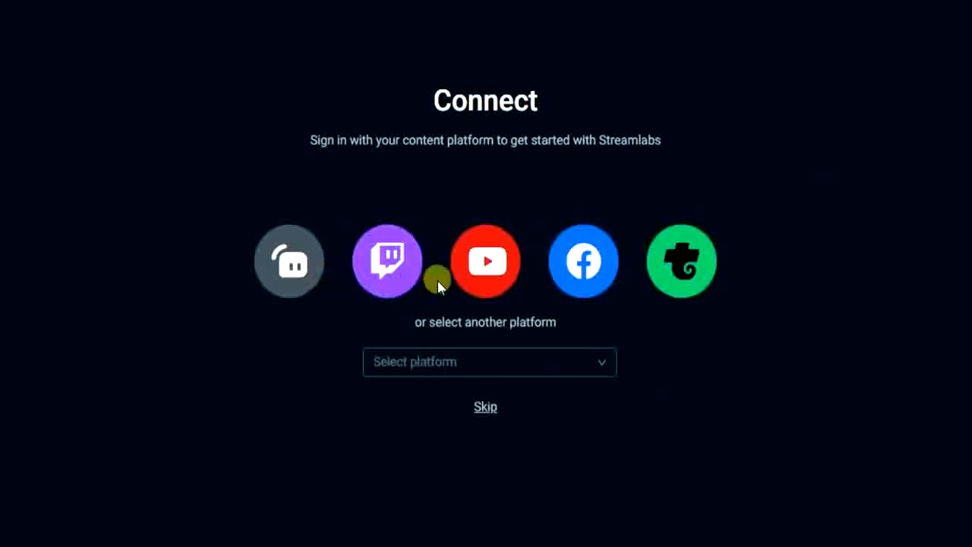
mouse_move(684, 286)
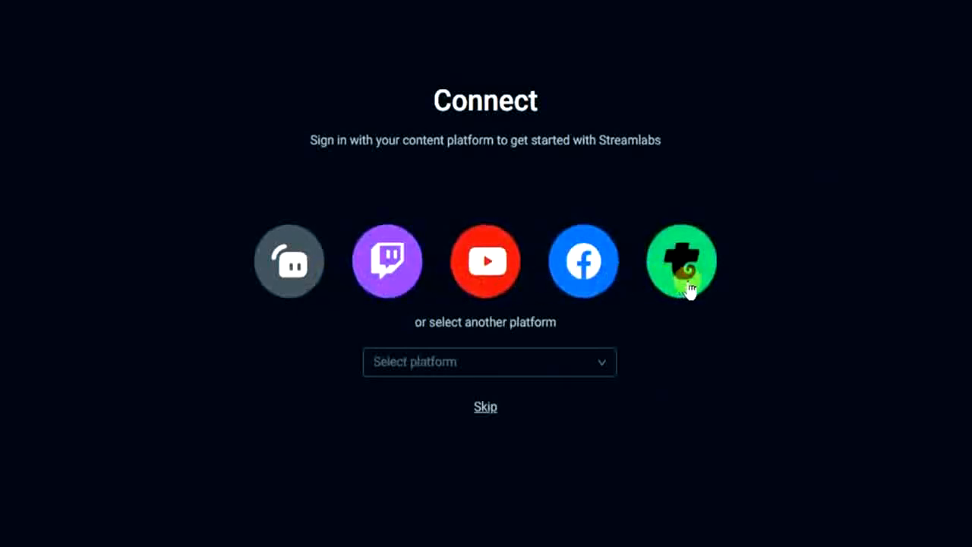
mouse_move(409, 318)
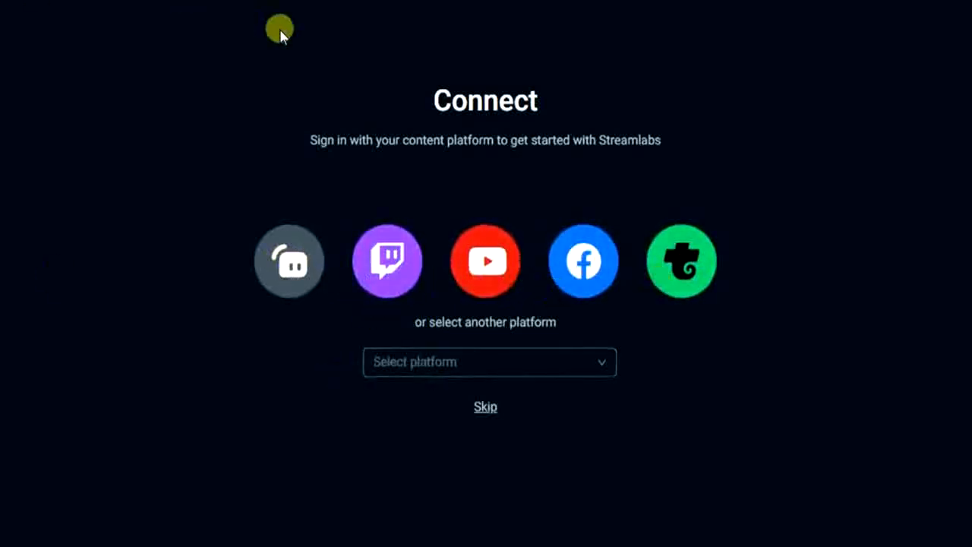
mouse_move(534, 306)
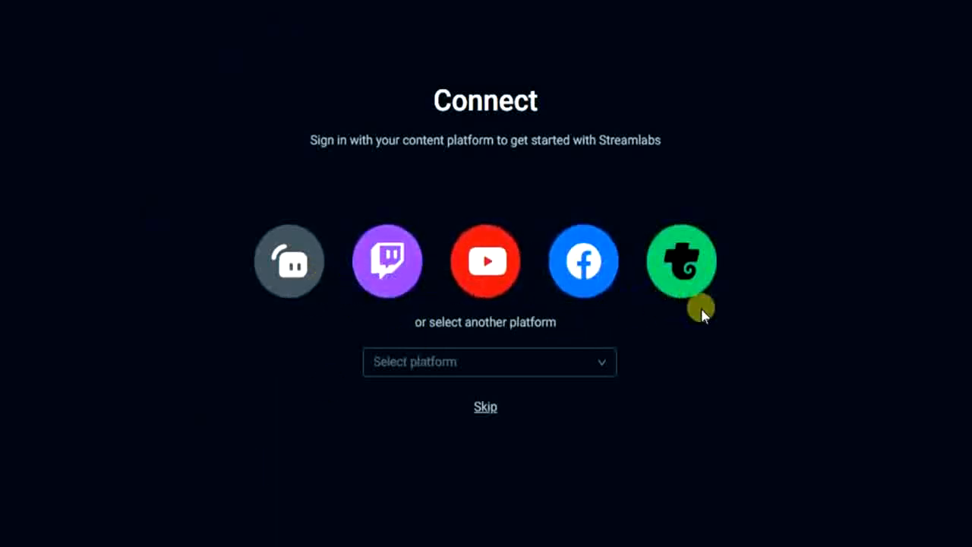
mouse_move(550, 371)
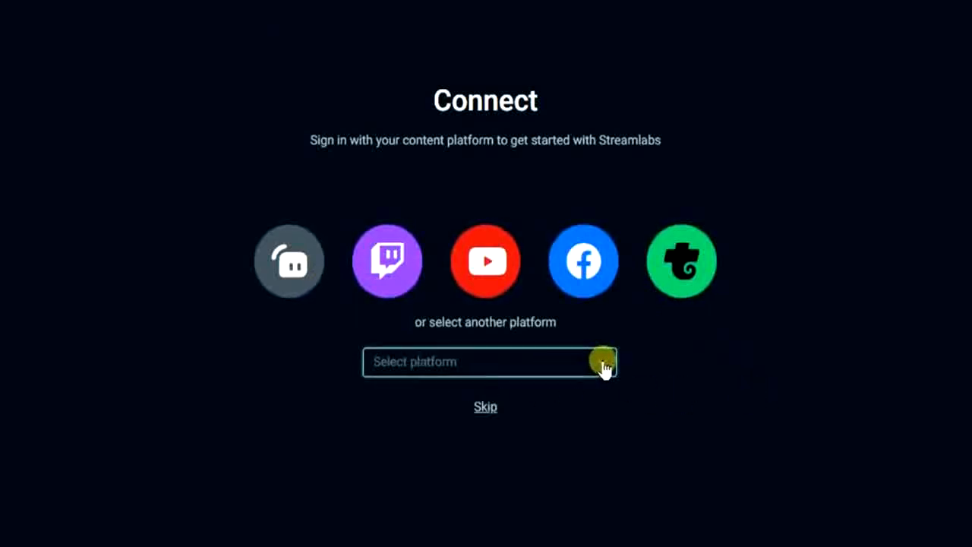
Pick TikTok from the 'Select platform' list, bringing up the TikTok login window
click(489, 361)
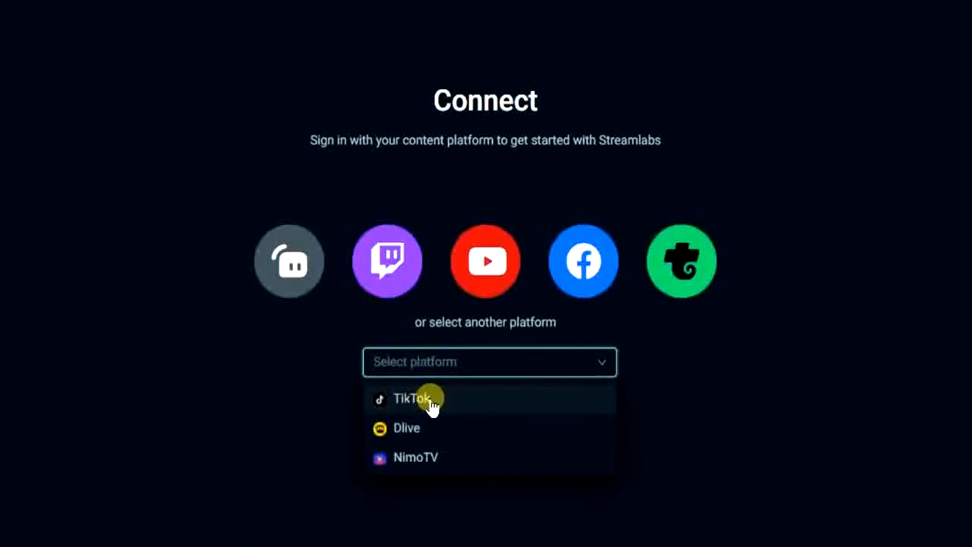
click(413, 398)
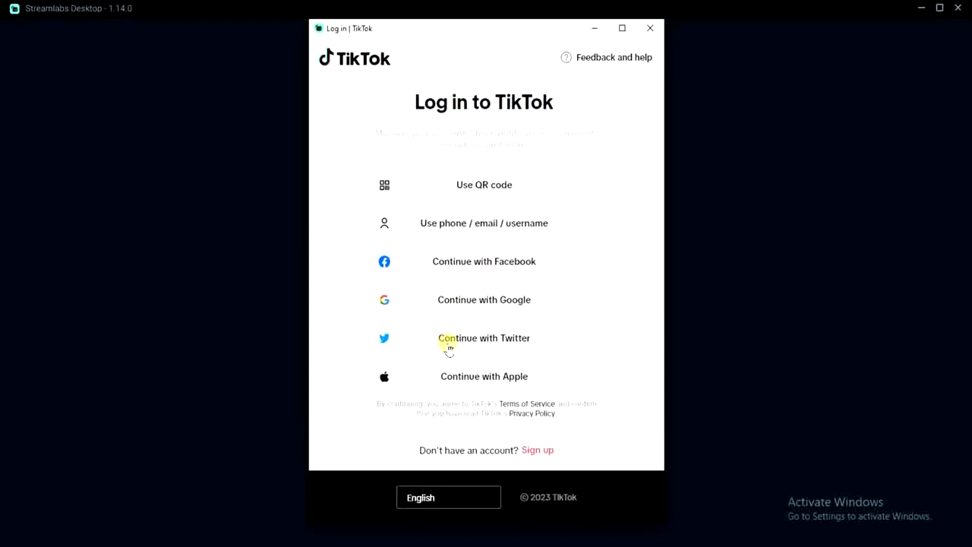
Log in to TikTok and authorize Streamlabs Web to access the account
click(483, 186)
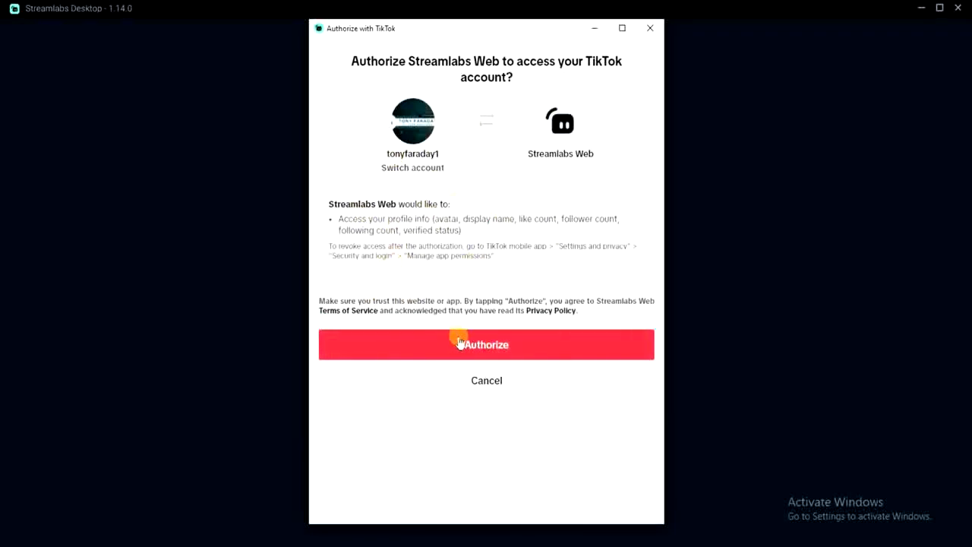
click(462, 343)
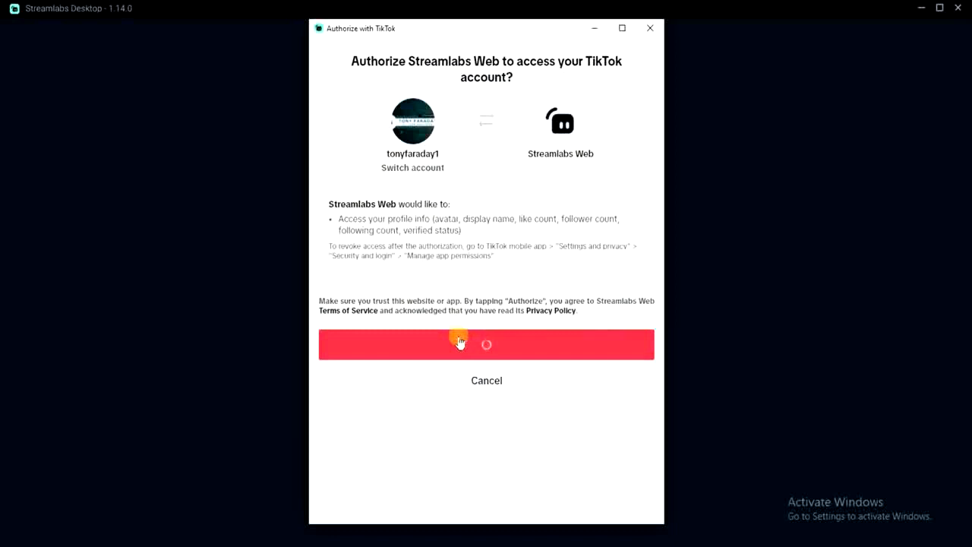
click(458, 344)
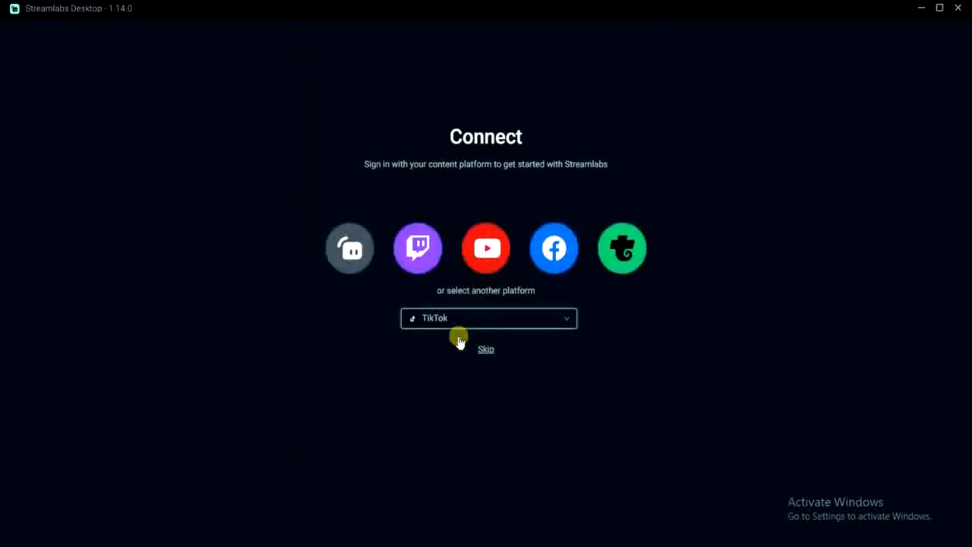
Continue from the Connect screen into the main editor with its default scene
click(486, 348)
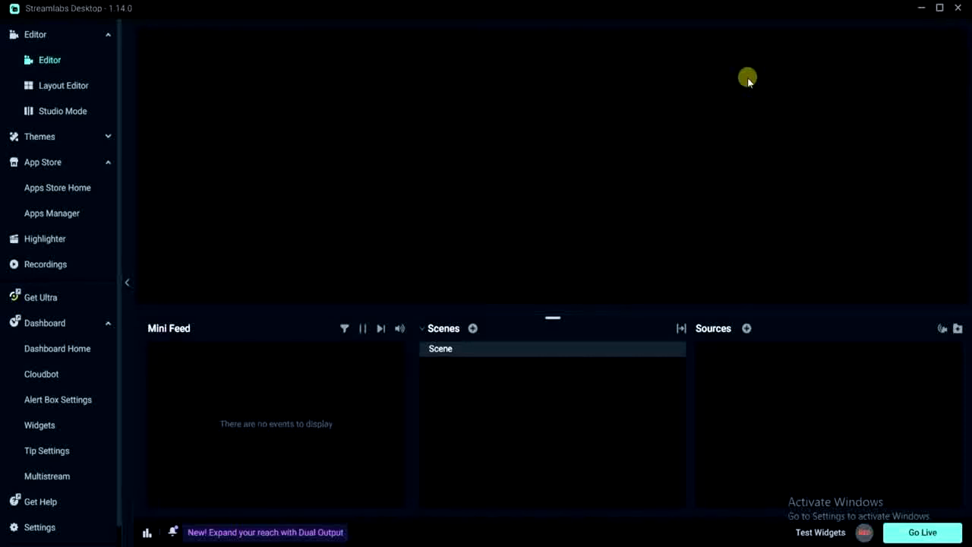
mouse_move(754, 92)
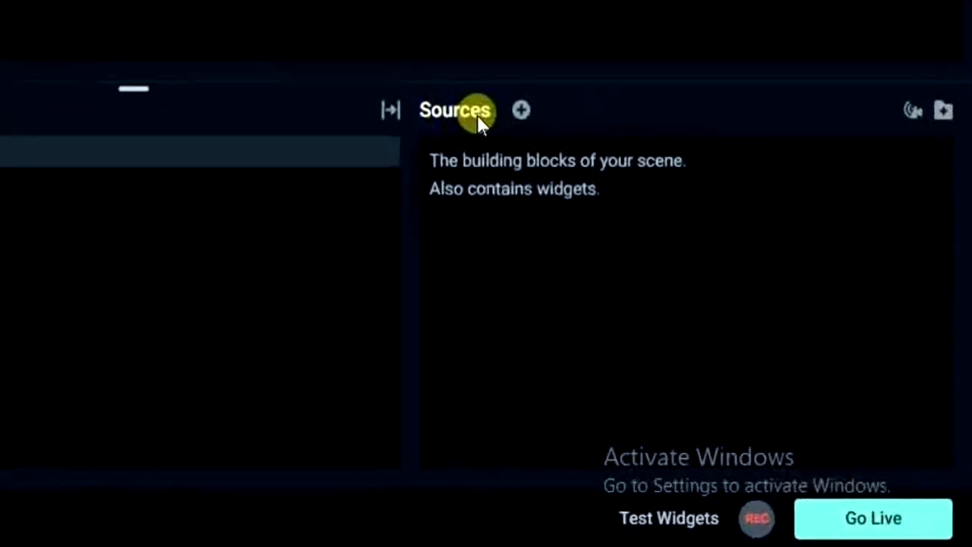
mouse_move(520, 114)
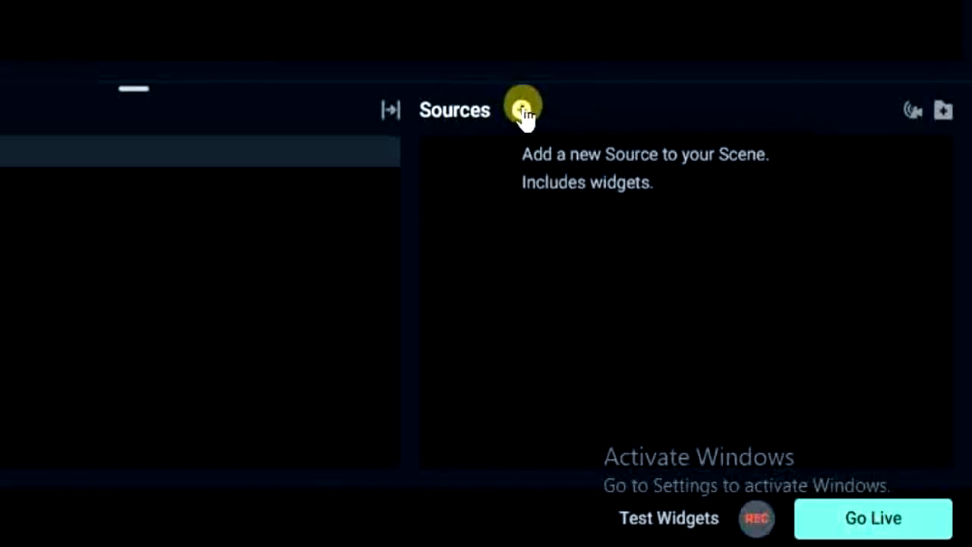
Add a Video Capture Device source, reaching the naming prompt prefilled 'Video Capture Device'
click(524, 106)
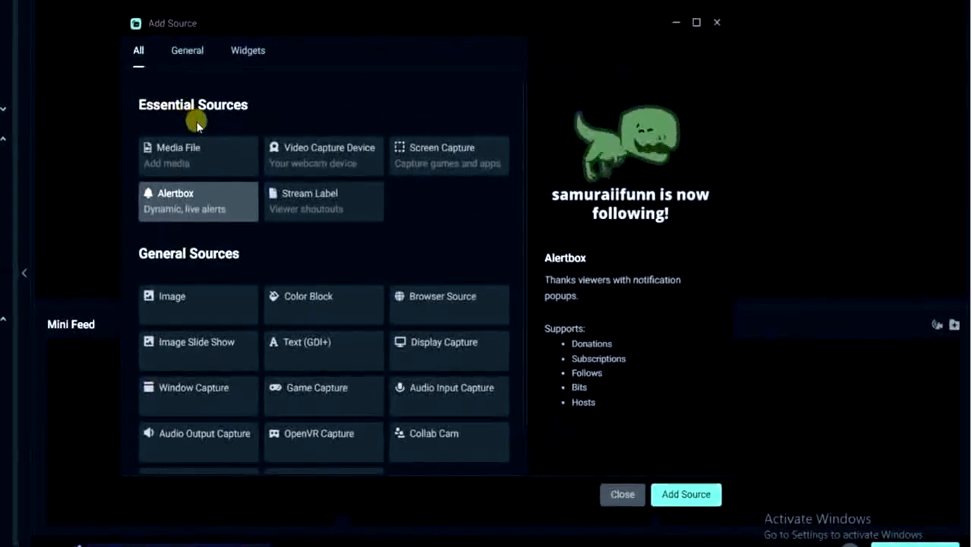
mouse_move(288, 164)
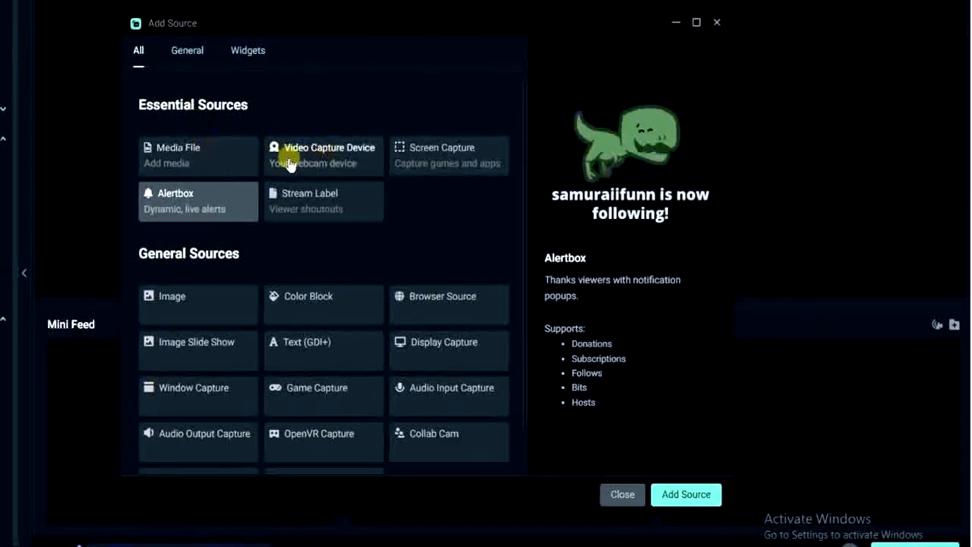
mouse_move(188, 155)
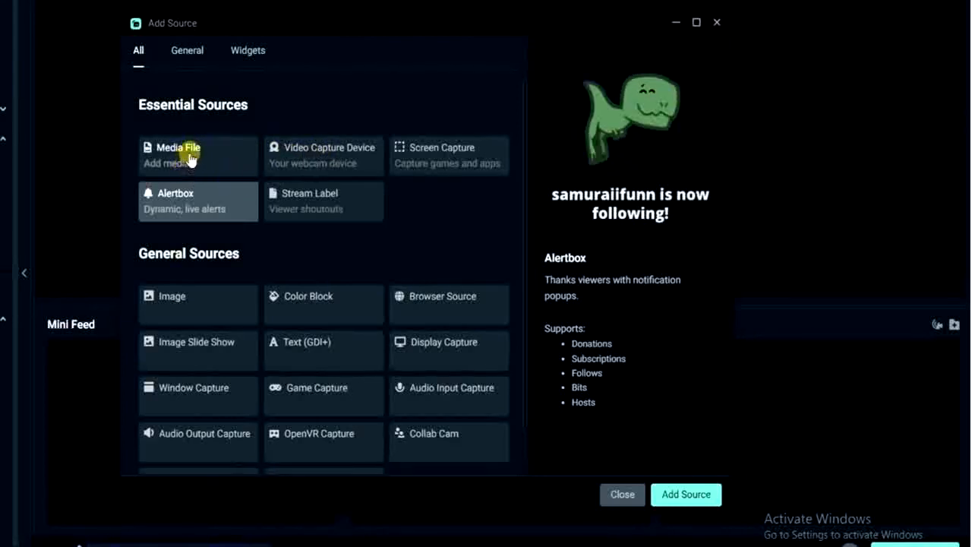
mouse_move(314, 161)
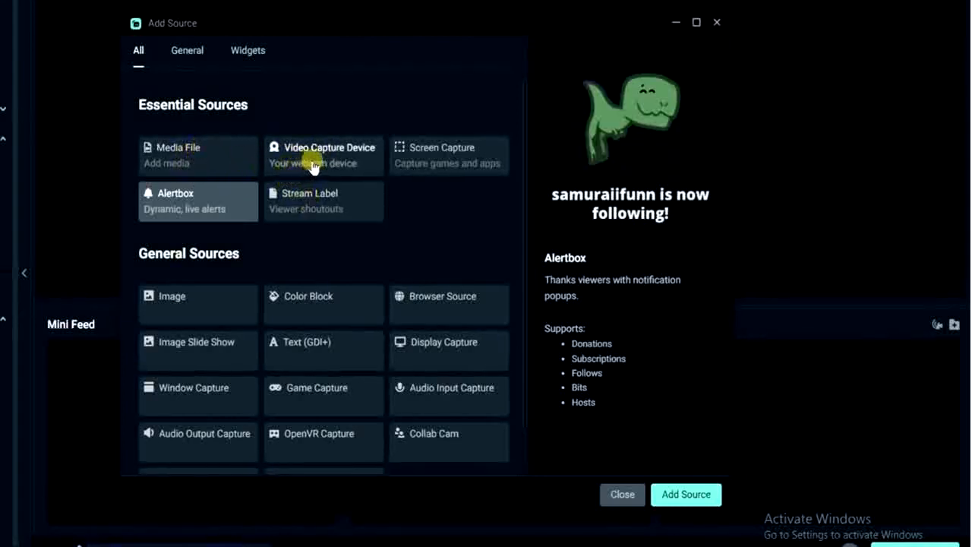
mouse_move(514, 160)
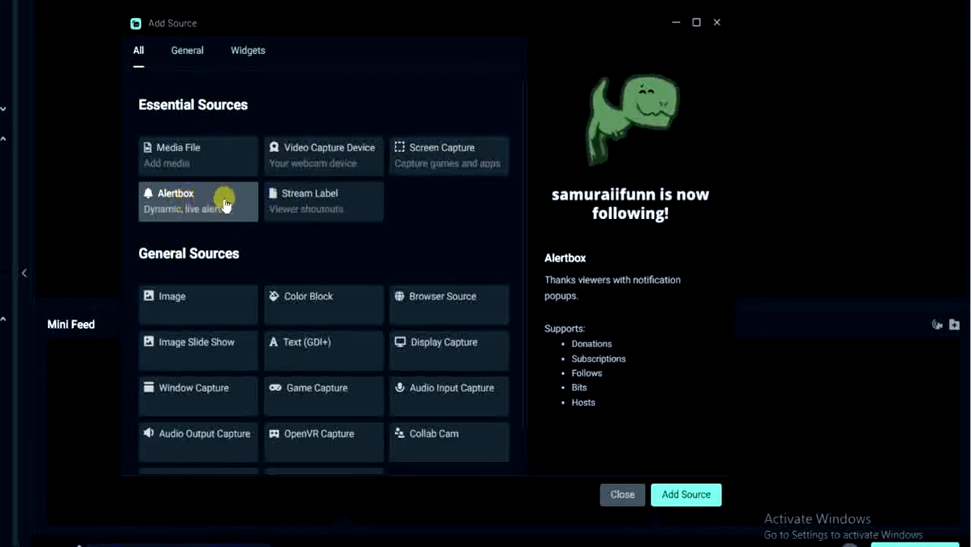
mouse_move(137, 249)
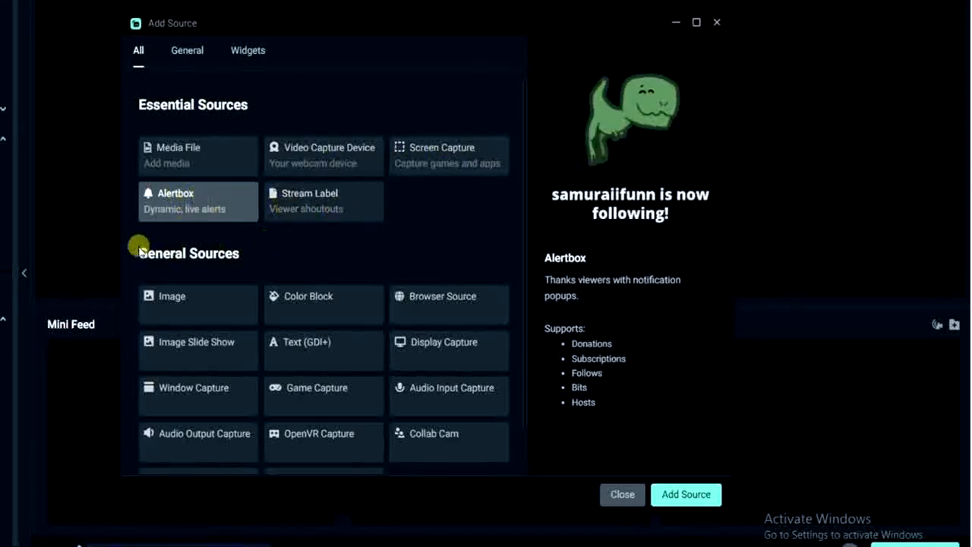
mouse_move(342, 365)
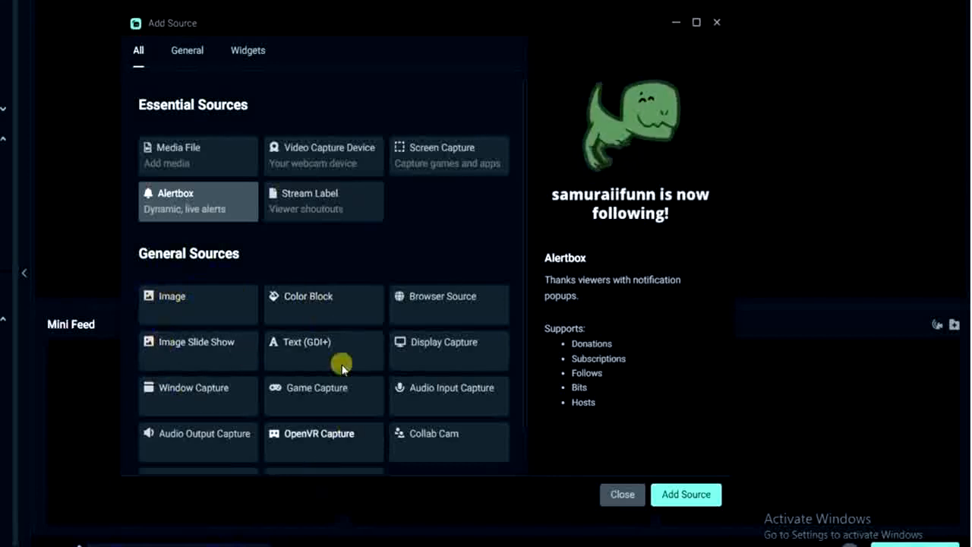
mouse_move(477, 297)
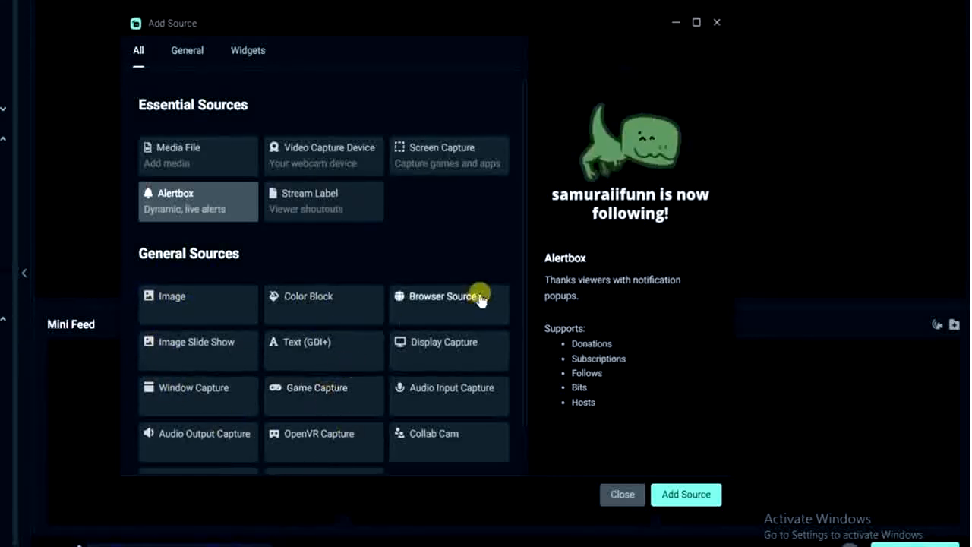
mouse_move(307, 151)
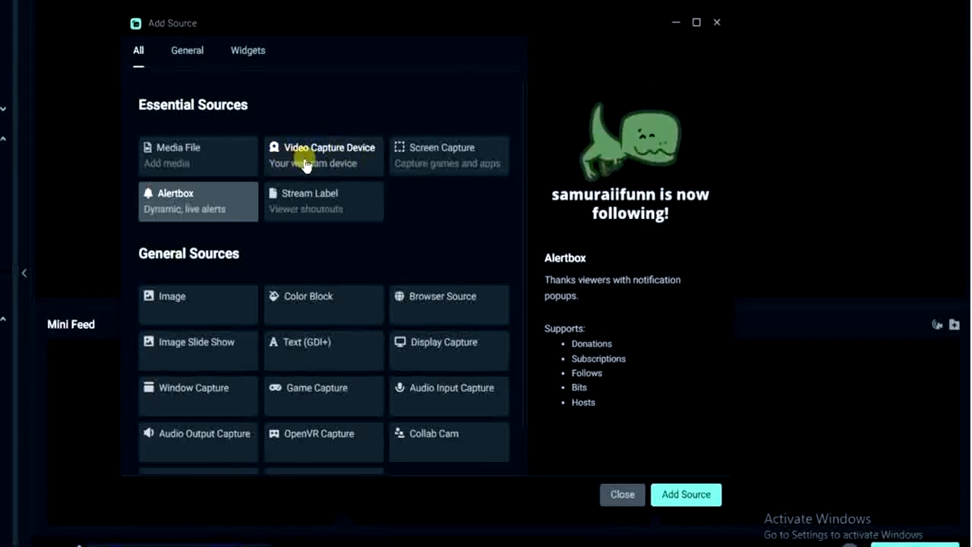
click(322, 155)
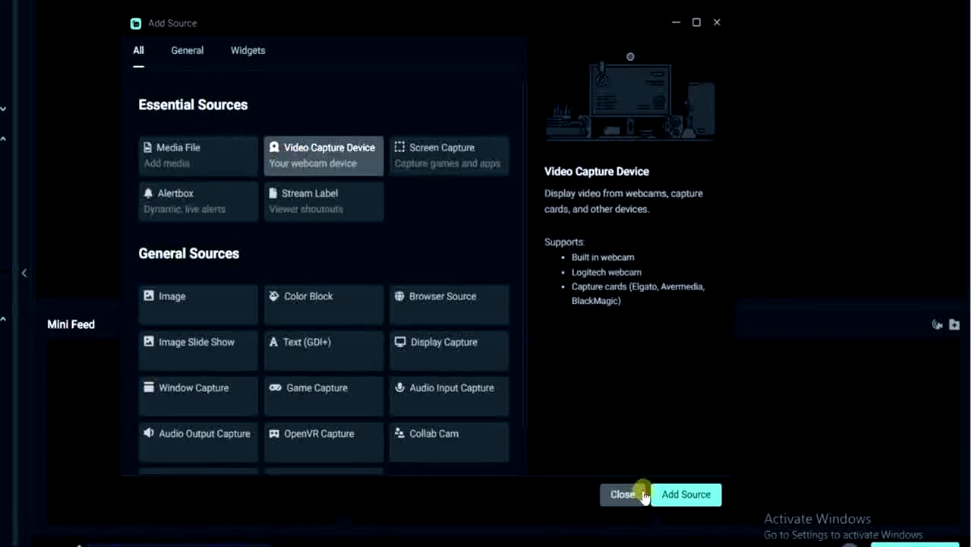
click(687, 496)
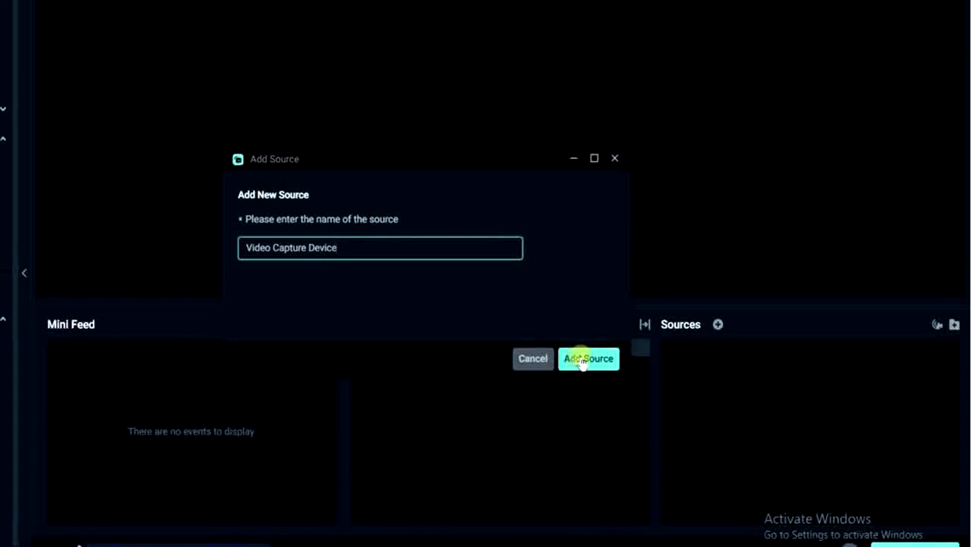
Keep the default source name and set its device to ManyCam Virtual Webcam
click(590, 359)
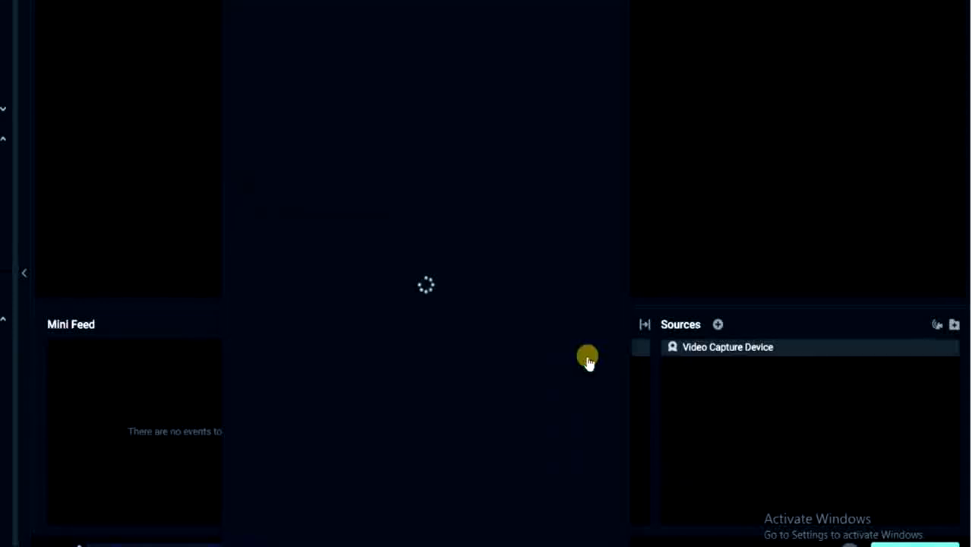
double_click(726, 347)
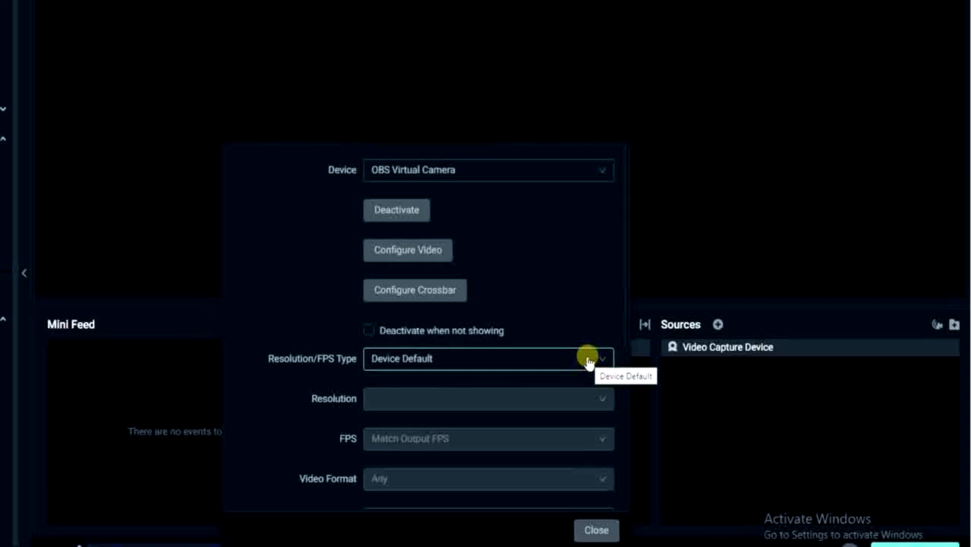
mouse_move(574, 300)
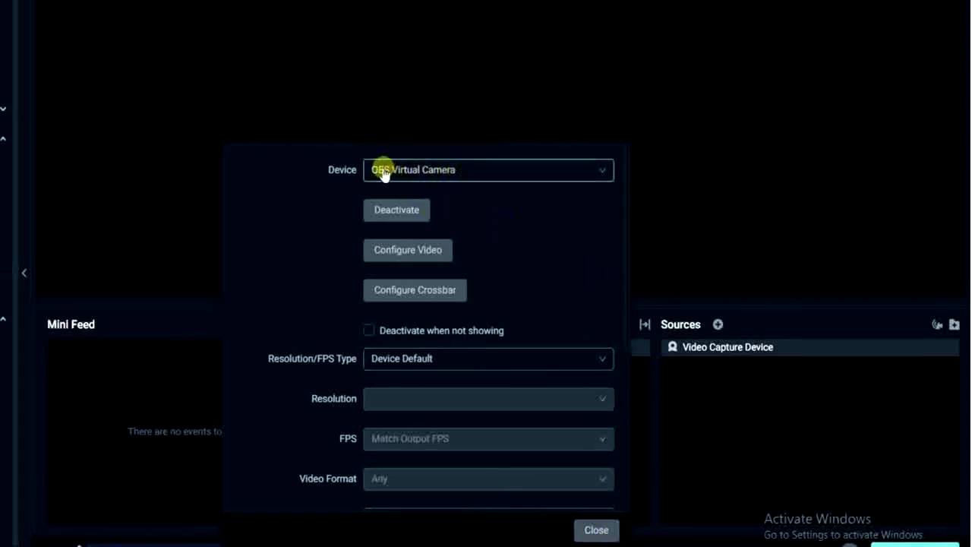
click(487, 170)
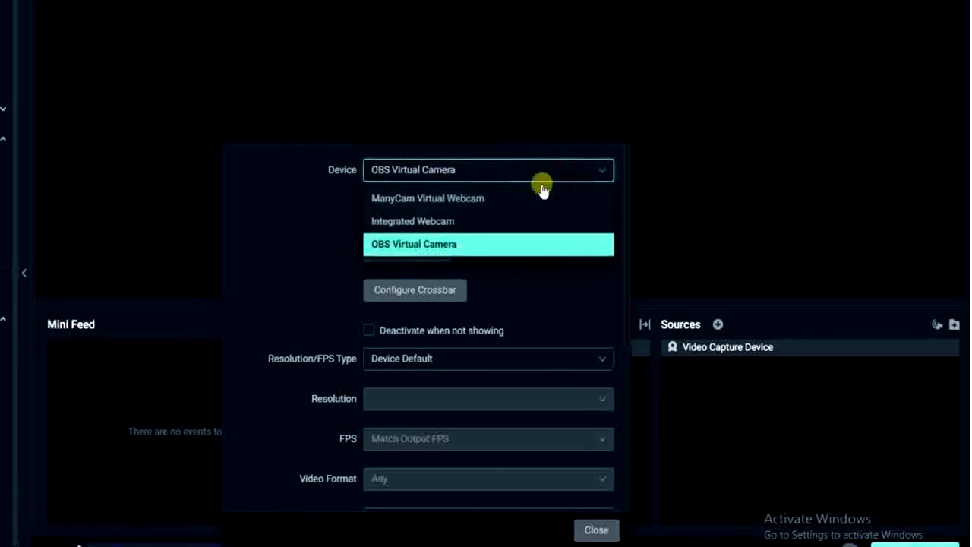
mouse_move(408, 203)
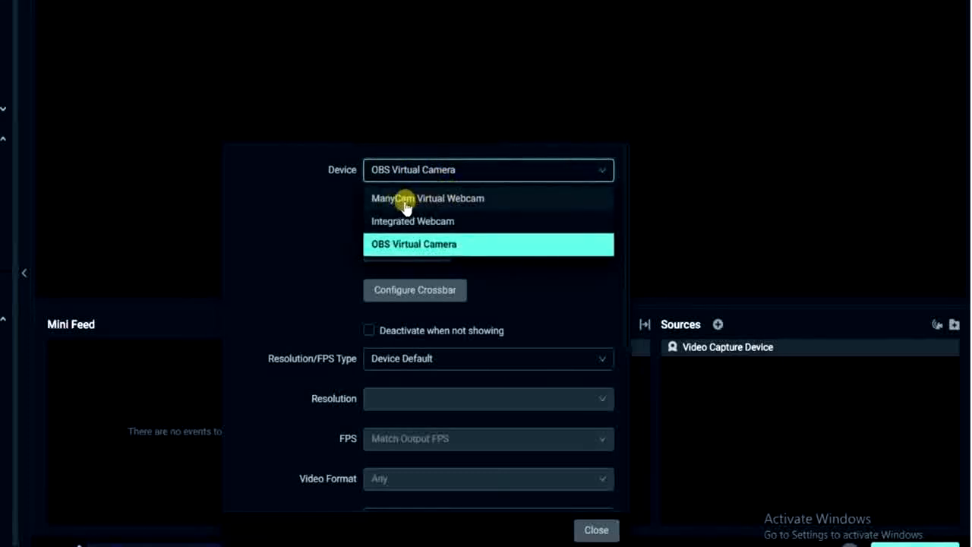
mouse_move(467, 204)
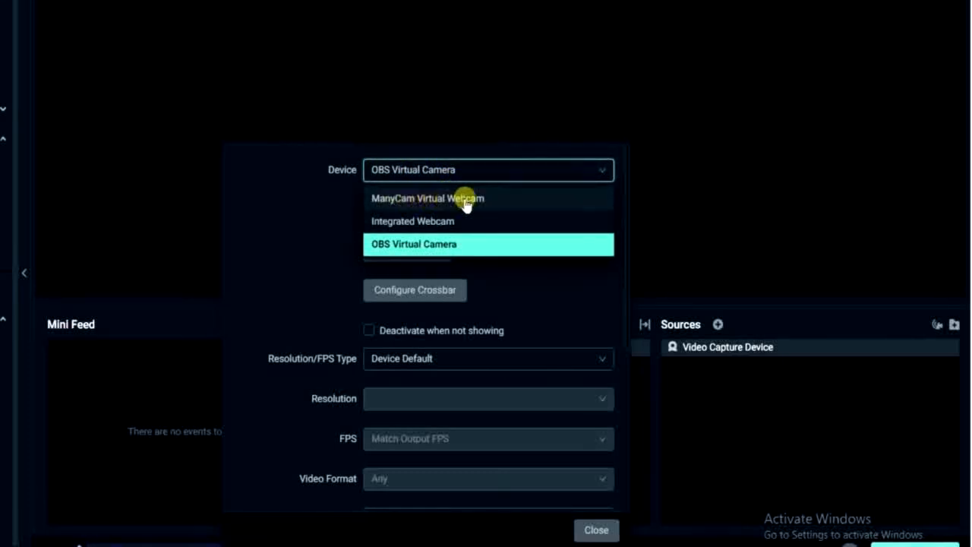
click(426, 197)
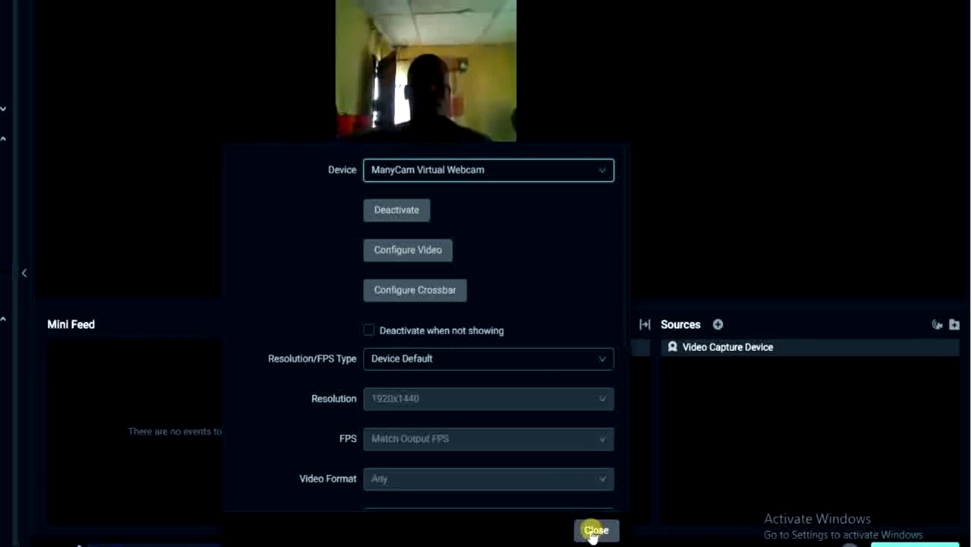
mouse_move(635, 280)
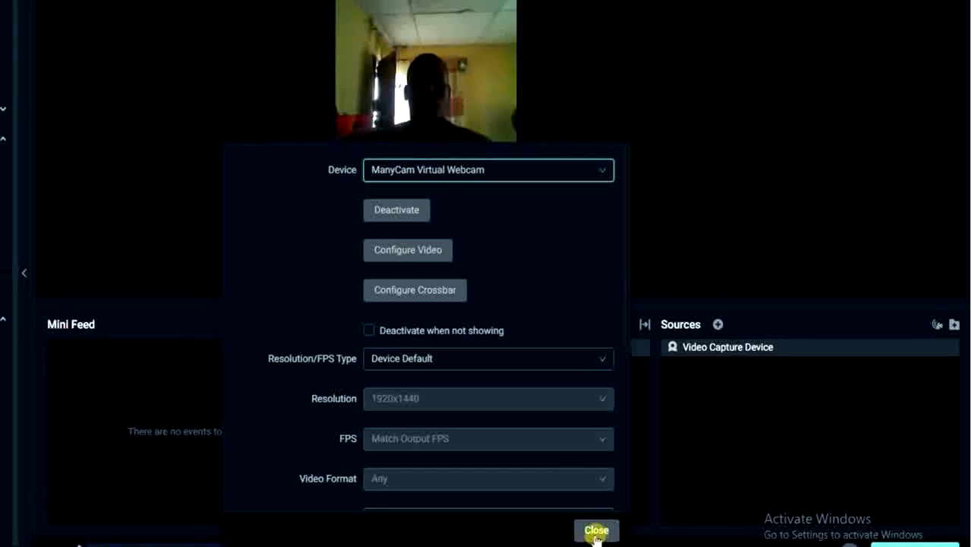
mouse_move(316, 359)
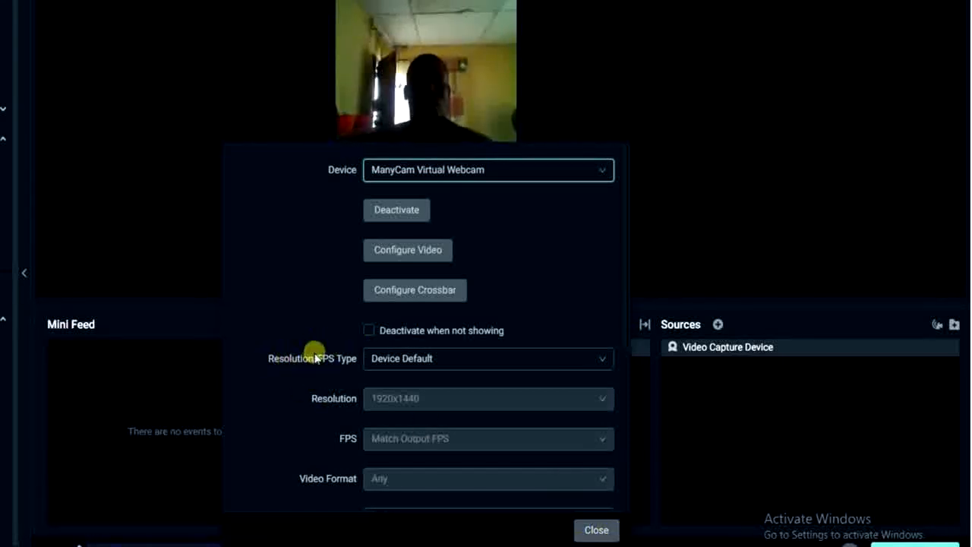
mouse_move(337, 365)
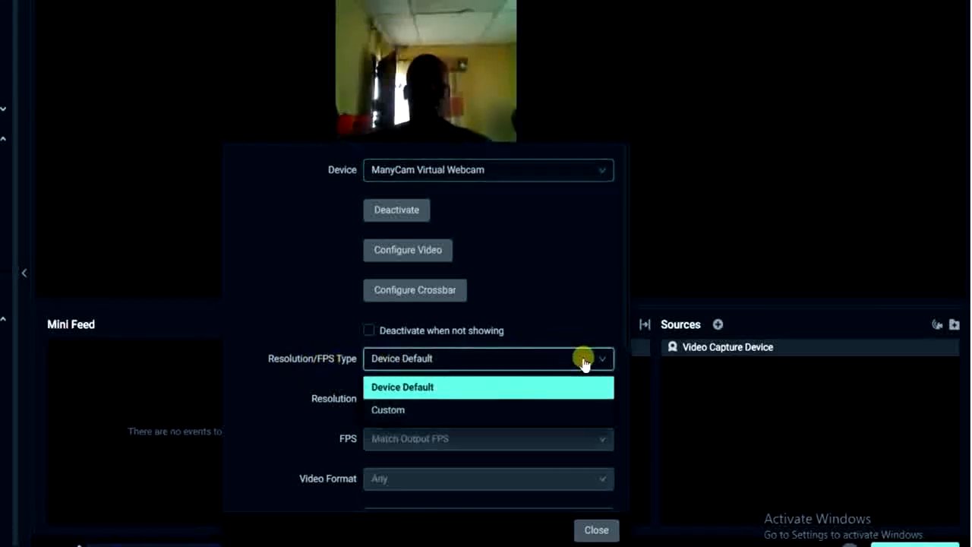
mouse_move(473, 421)
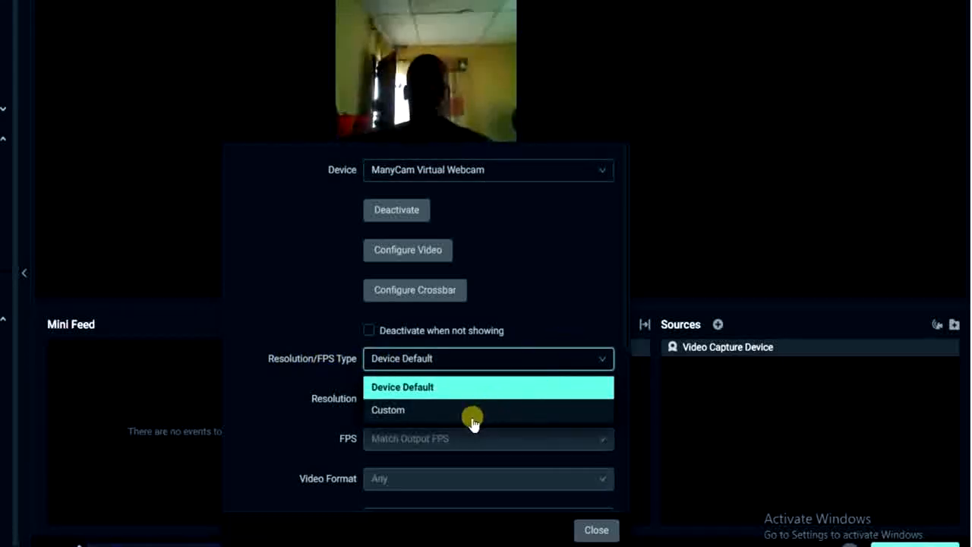
Set Resolution/FPS Type to Custom, keeping the 1920x1440 resolution
click(388, 410)
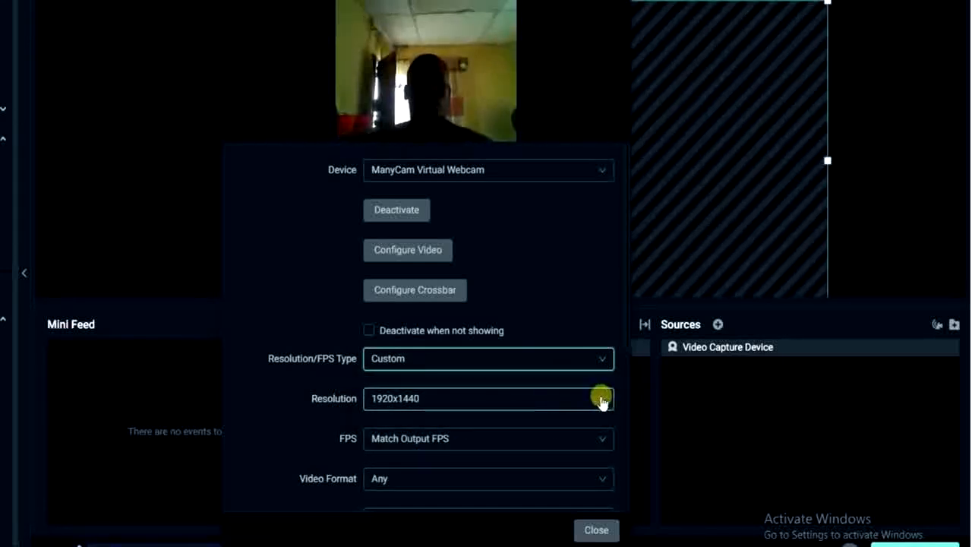
click(602, 398)
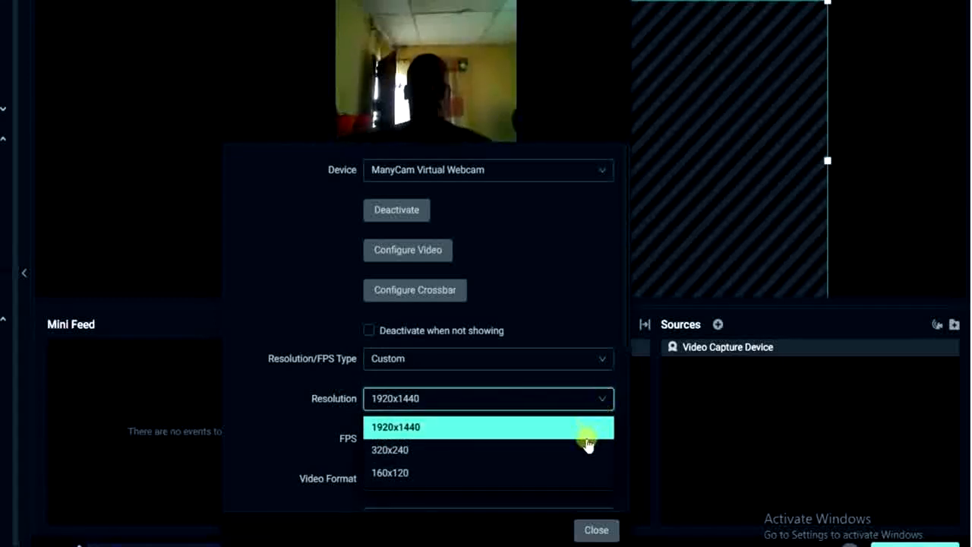
mouse_move(520, 472)
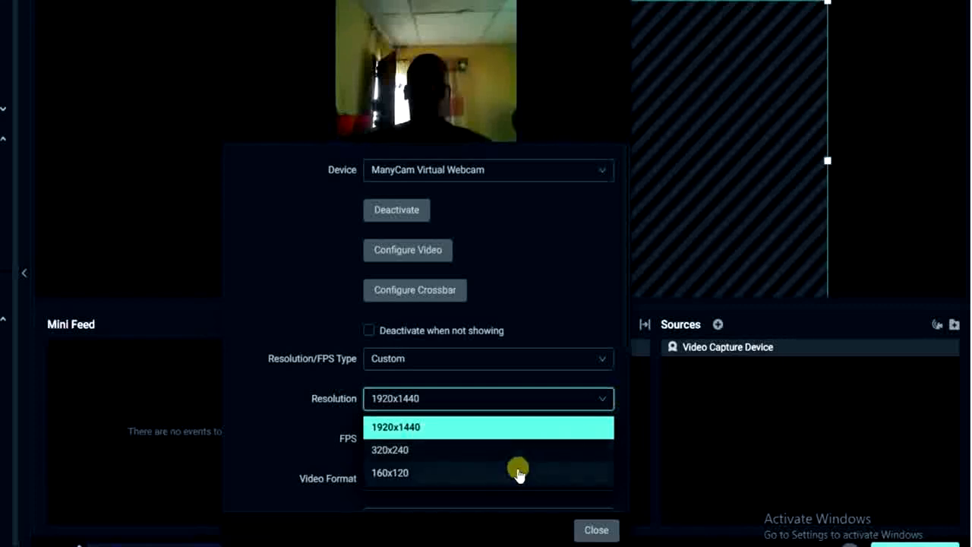
mouse_move(513, 434)
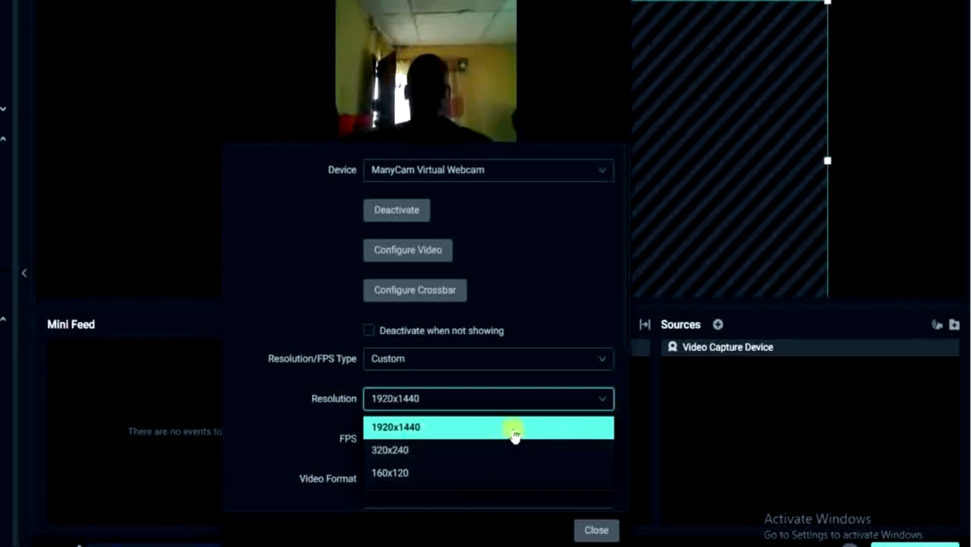
mouse_move(508, 431)
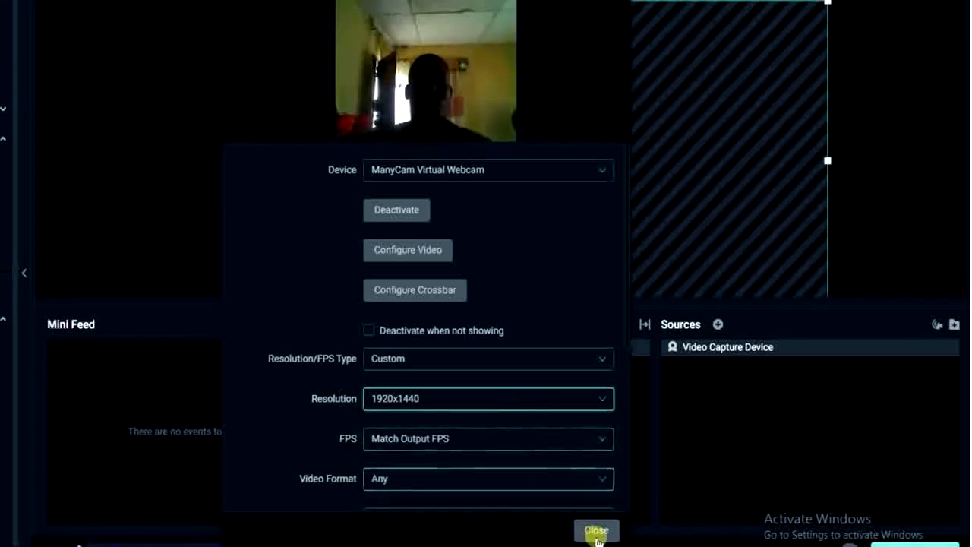
Close the webcam properties, returning to the editor with the ManyCam image in the scene
click(595, 530)
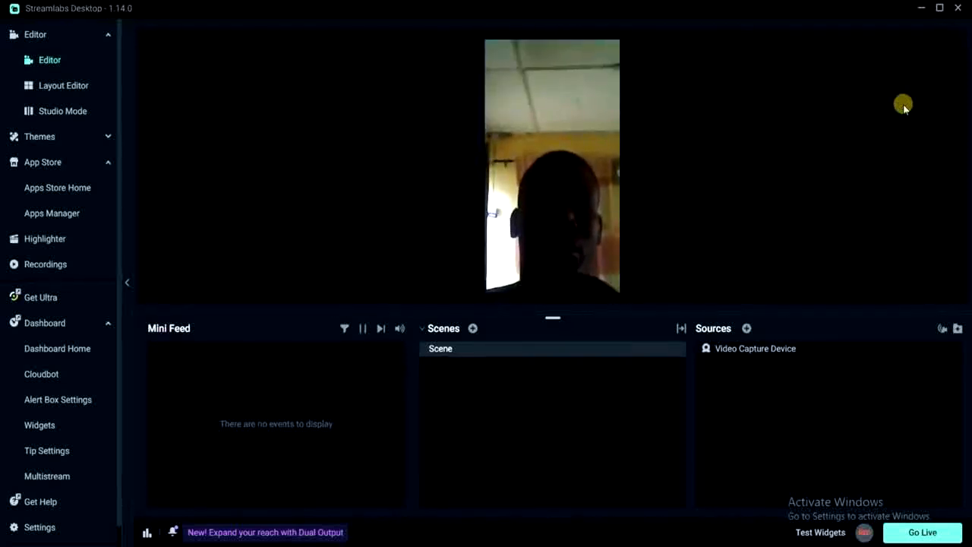
mouse_move(936, 255)
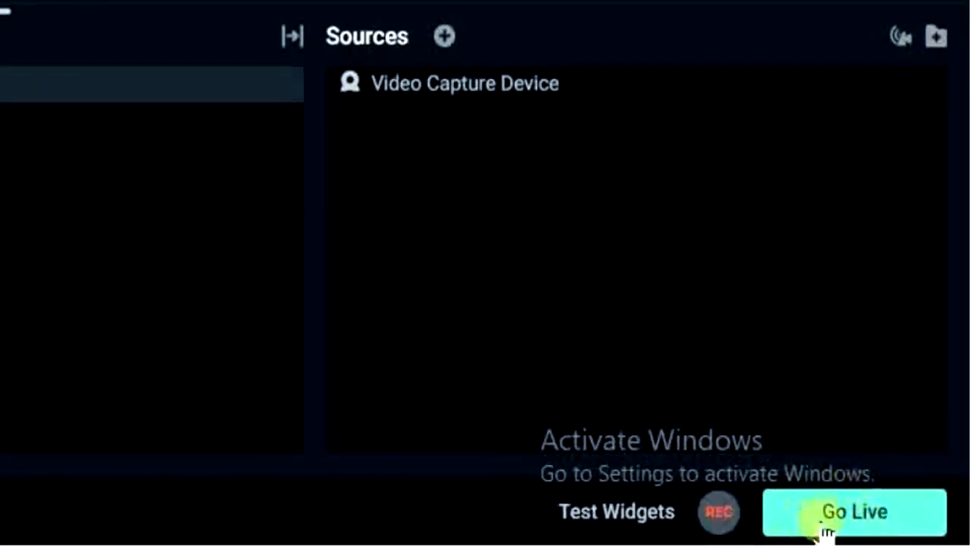
mouse_move(878, 207)
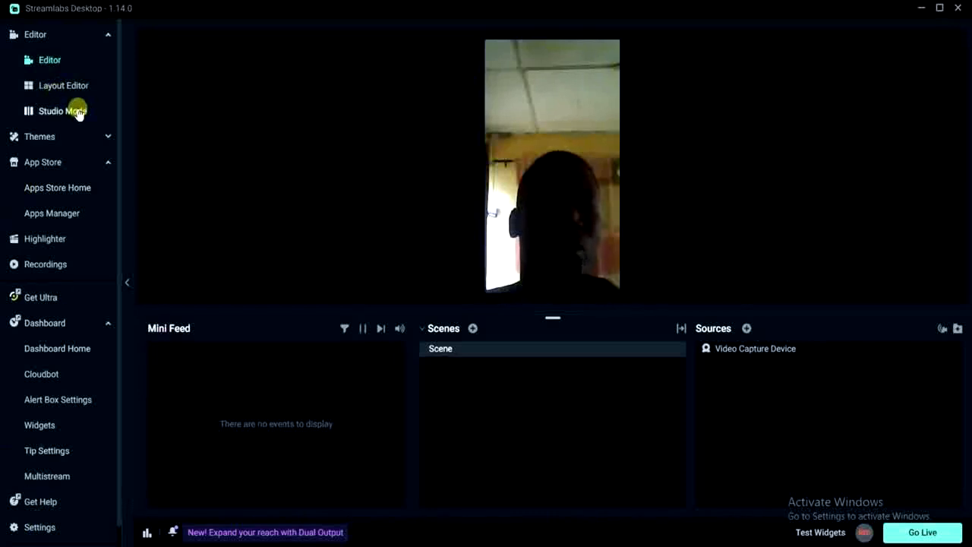
mouse_move(64, 36)
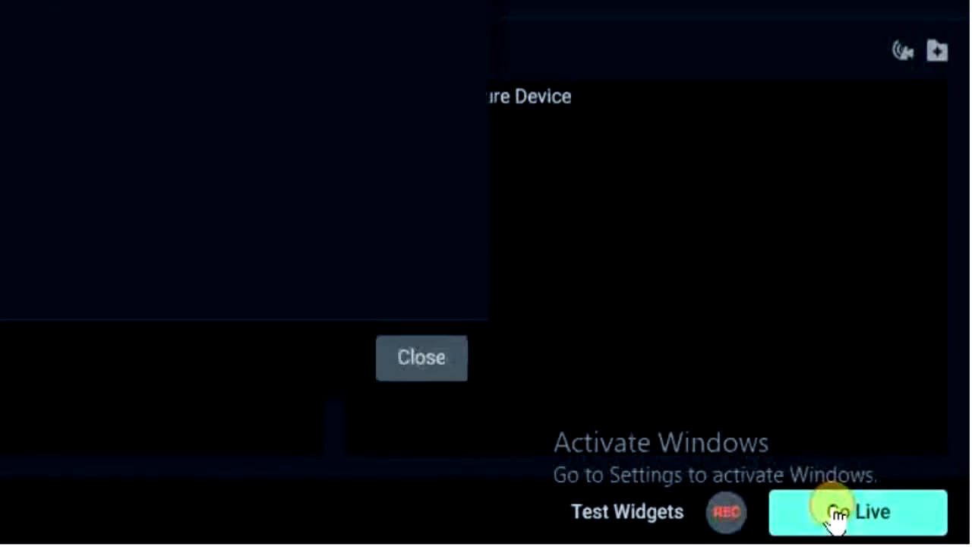
Start Go Live for TikTok and focus the empty Server URL field
click(842, 510)
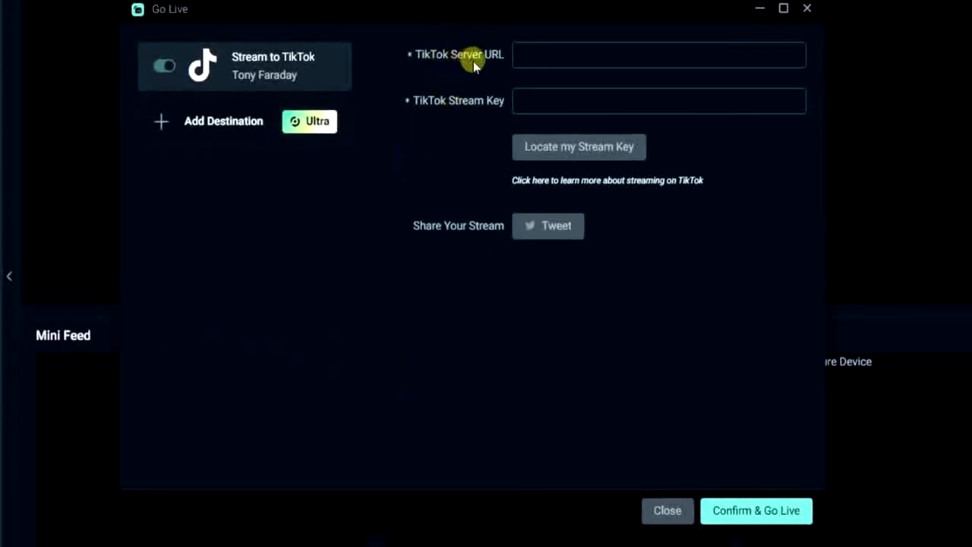
mouse_move(422, 114)
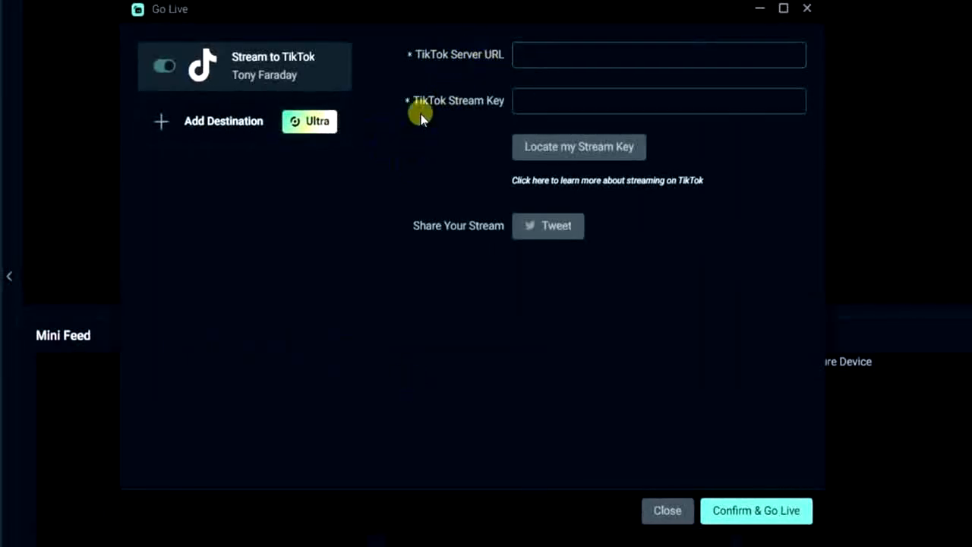
mouse_move(435, 152)
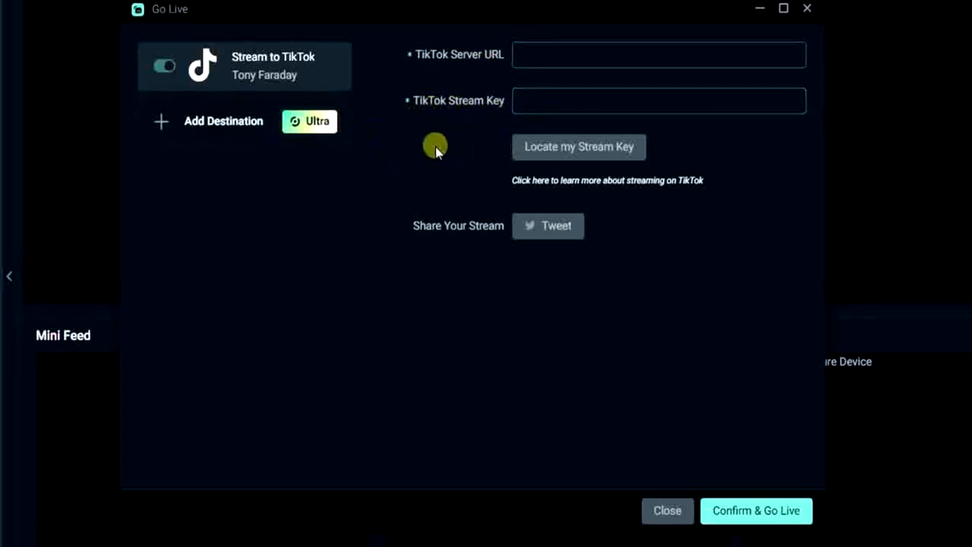
click(659, 54)
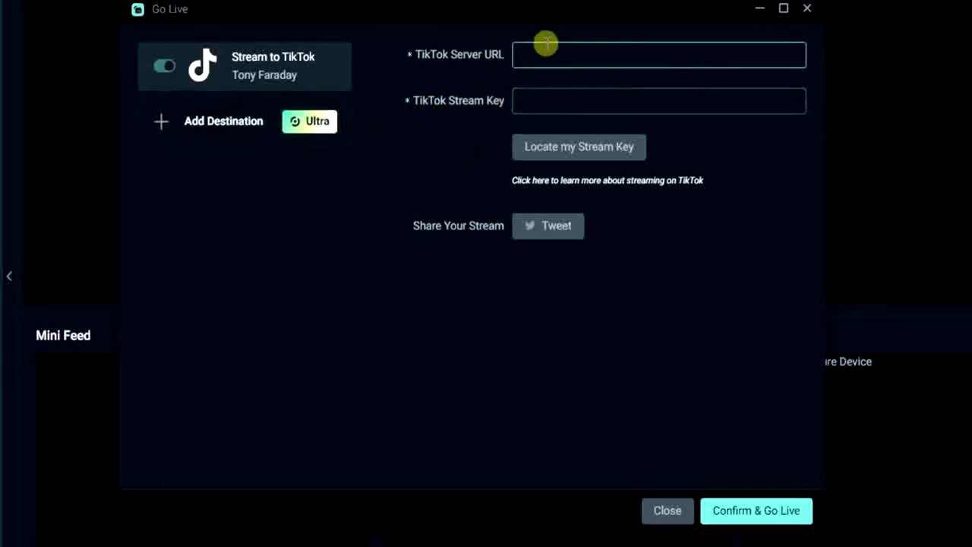
click(536, 55)
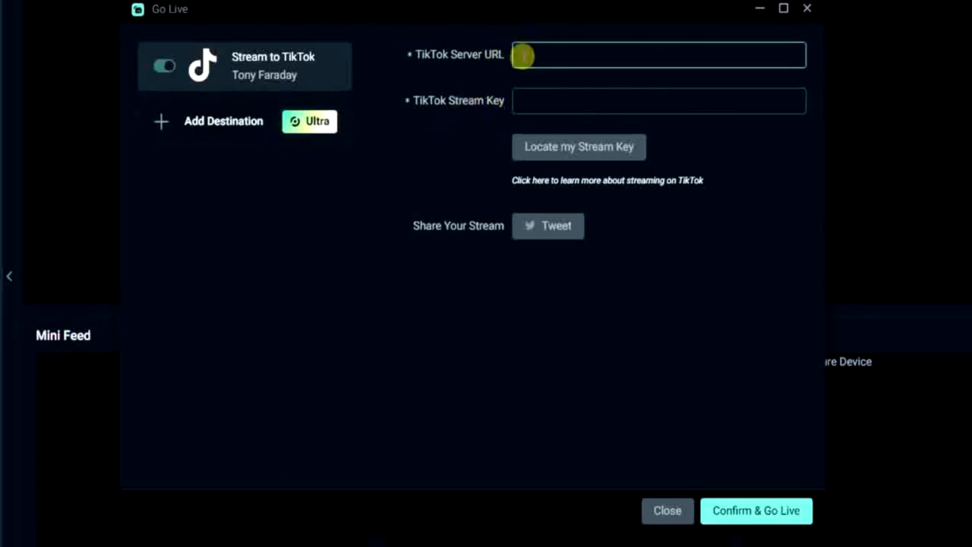
mouse_move(544, 144)
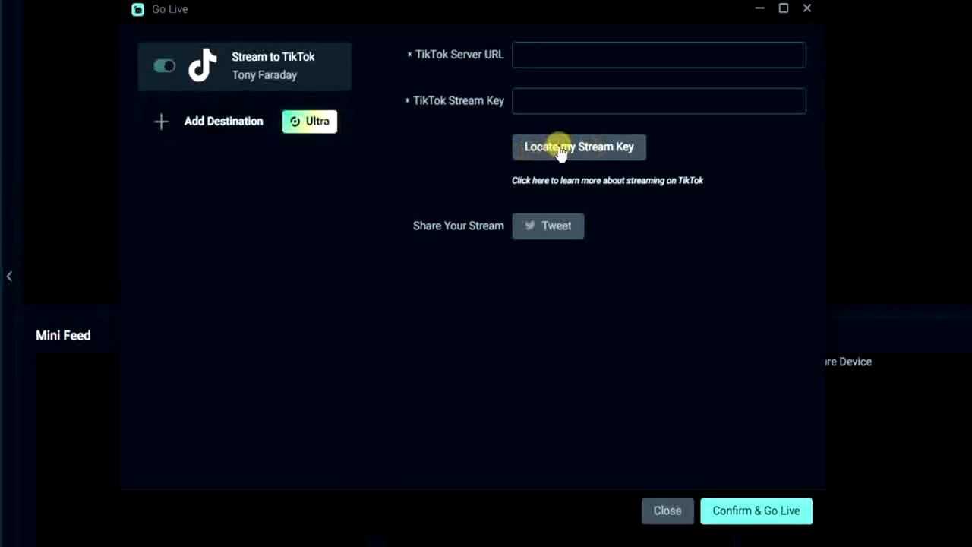
mouse_move(691, 165)
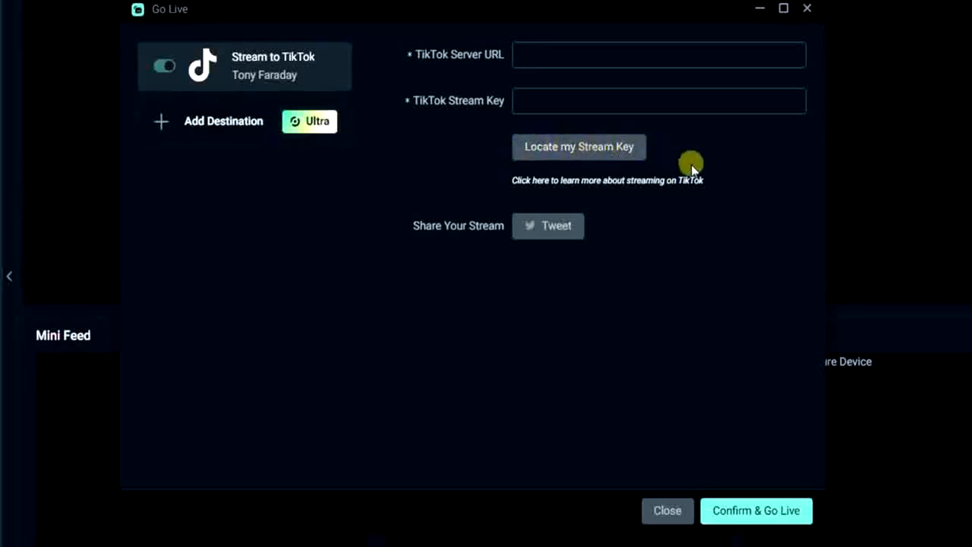
mouse_move(733, 174)
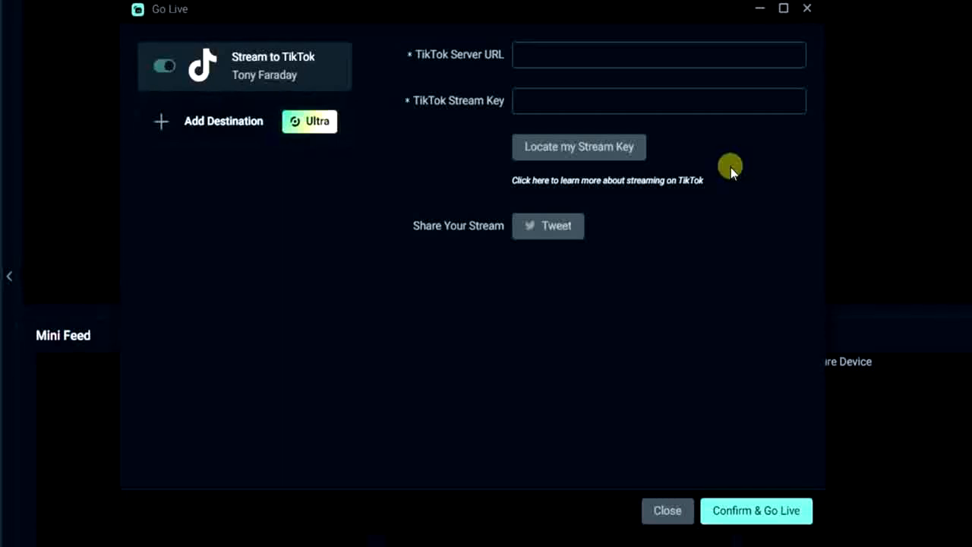
mouse_move(556, 152)
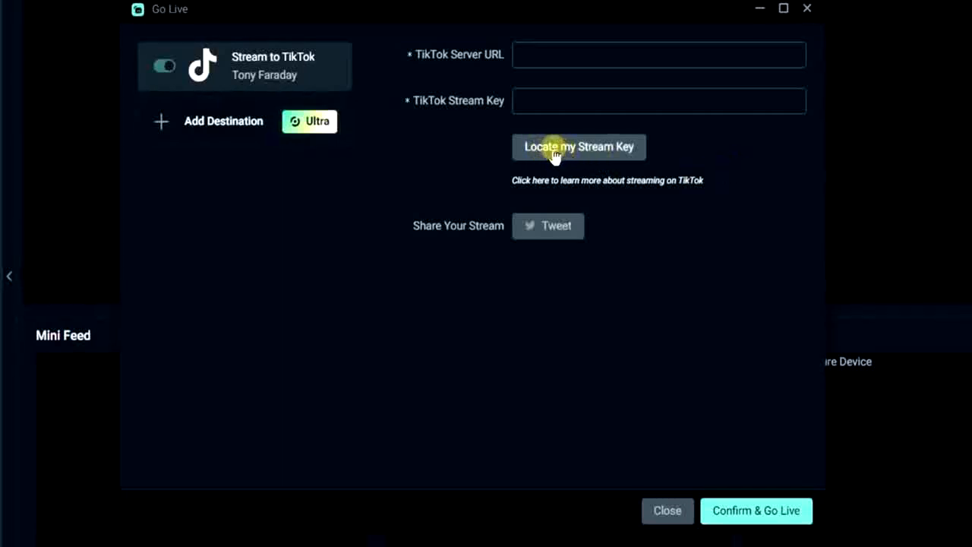
mouse_move(565, 151)
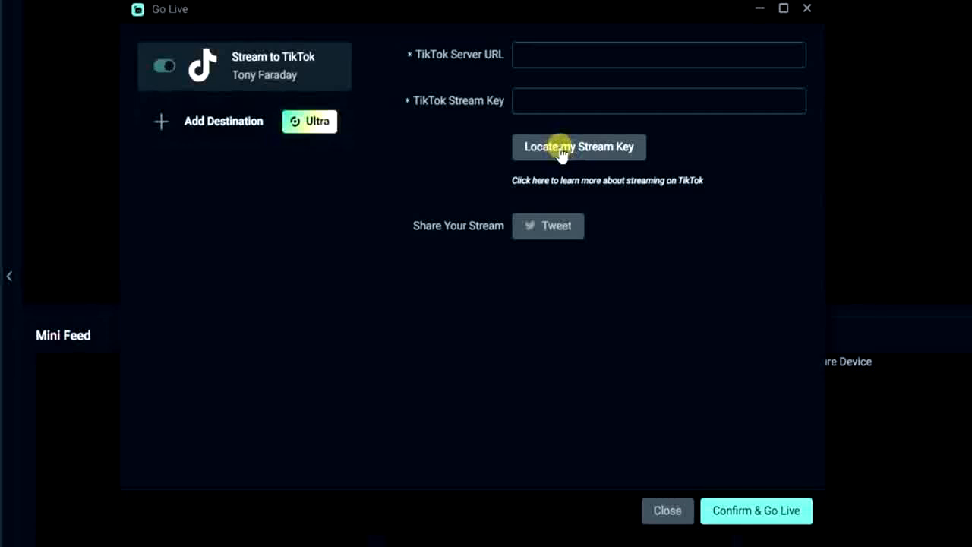
mouse_move(547, 155)
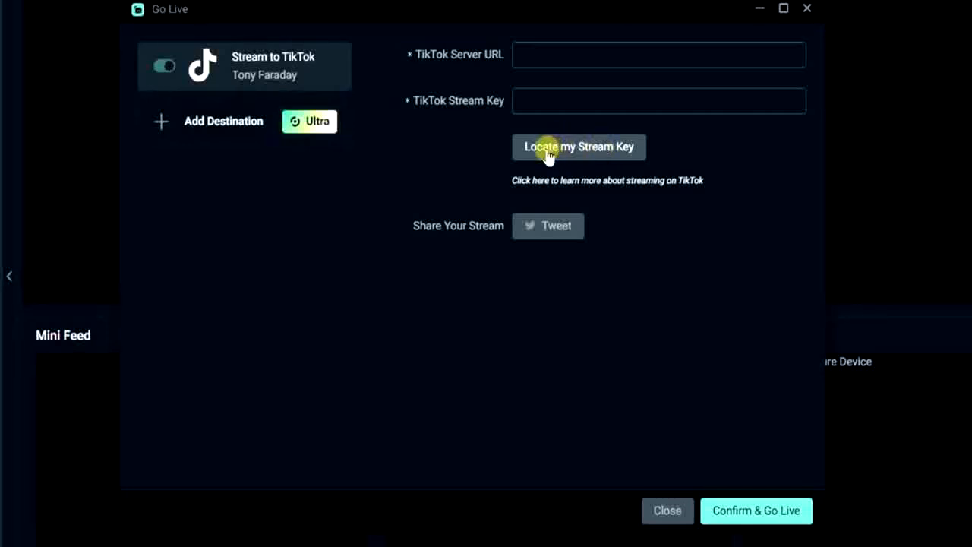
mouse_move(576, 150)
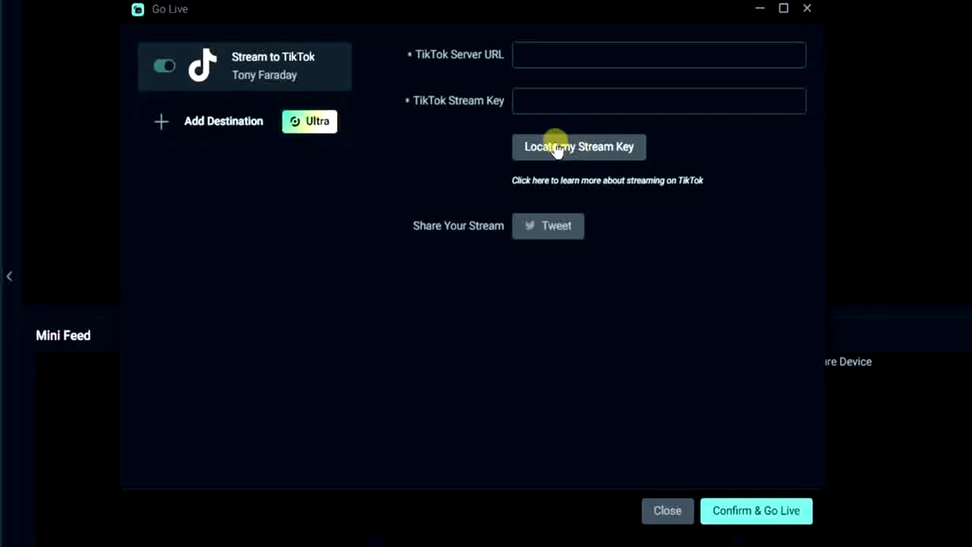
mouse_move(629, 155)
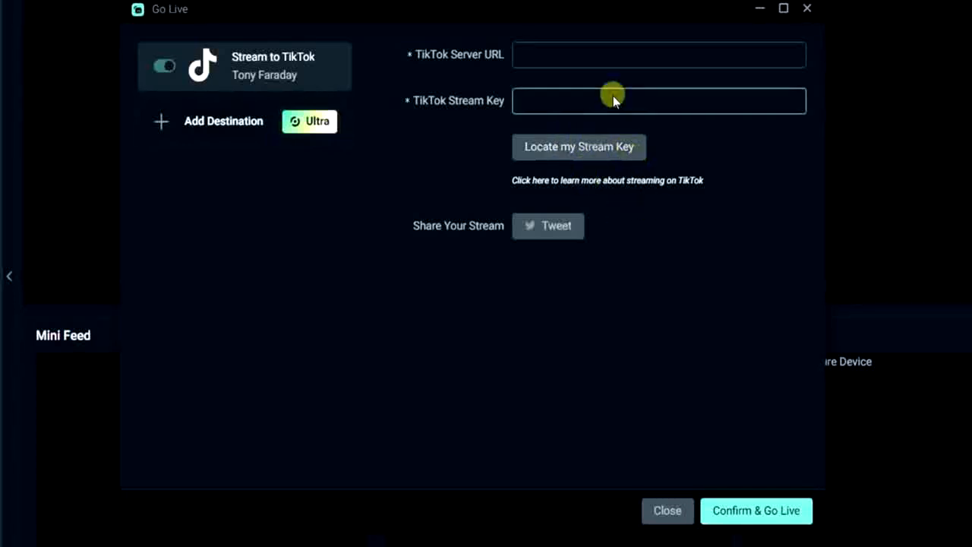
mouse_move(446, 62)
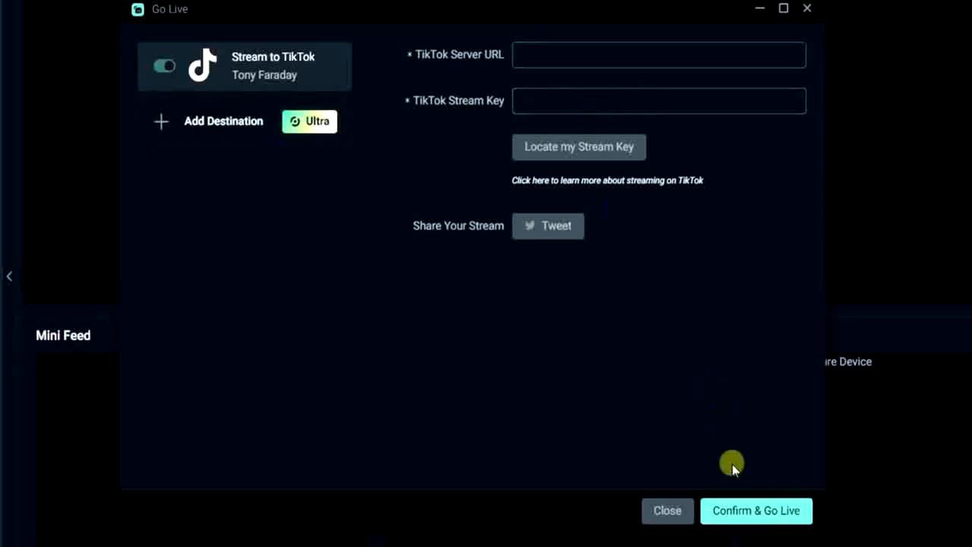
mouse_move(790, 512)
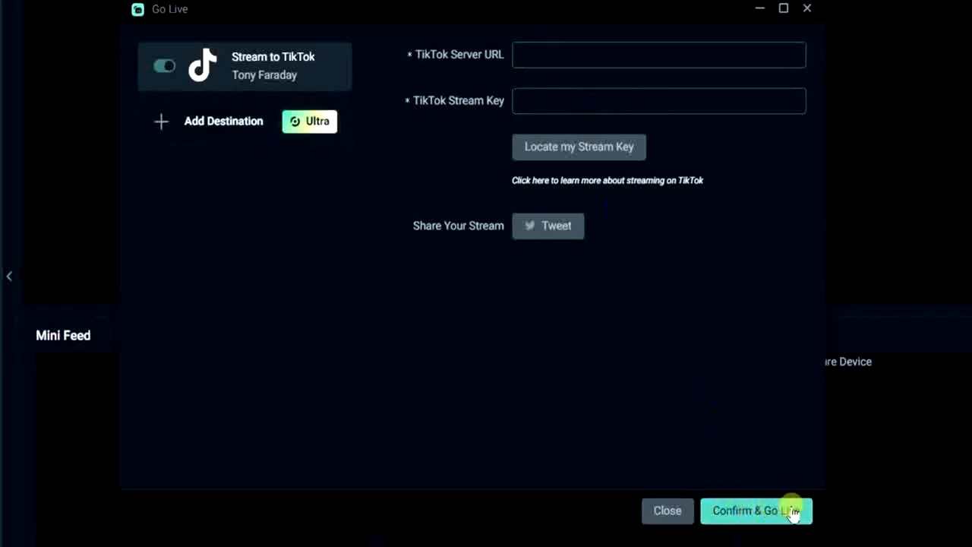